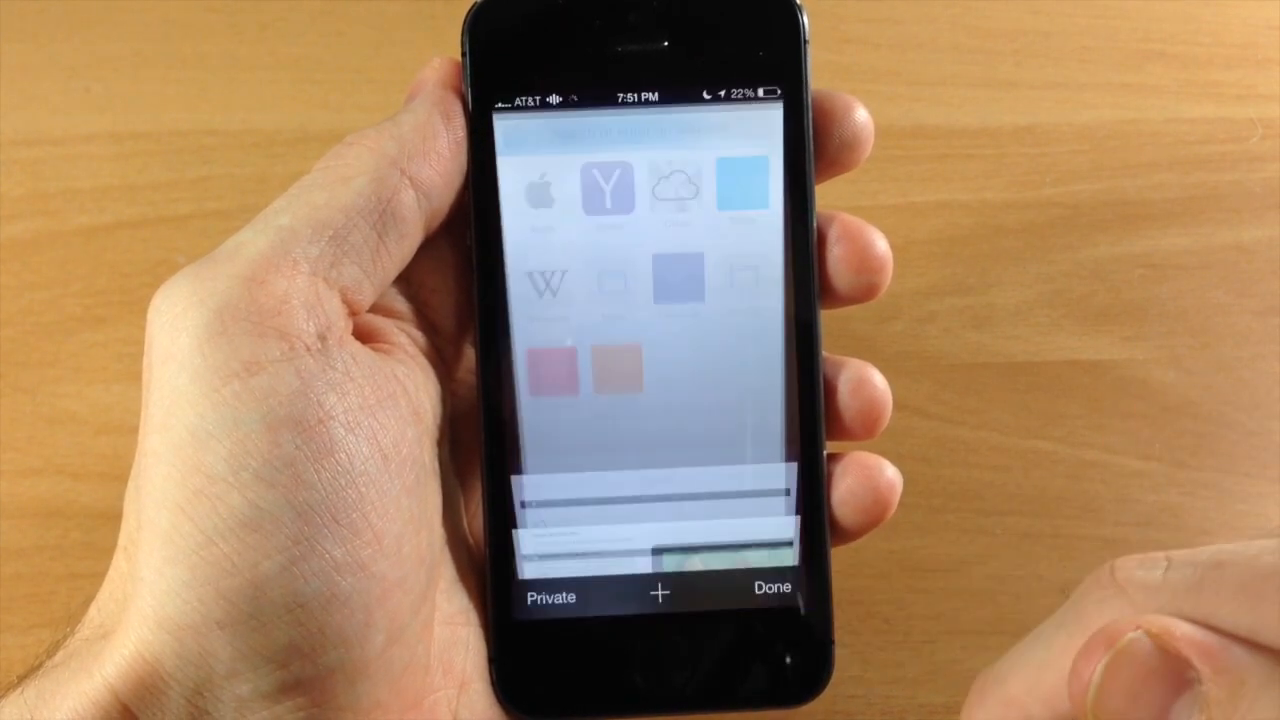
# - Open a new tab on the Favorites page, then return to the tab overview
pyautogui.click(772, 588)
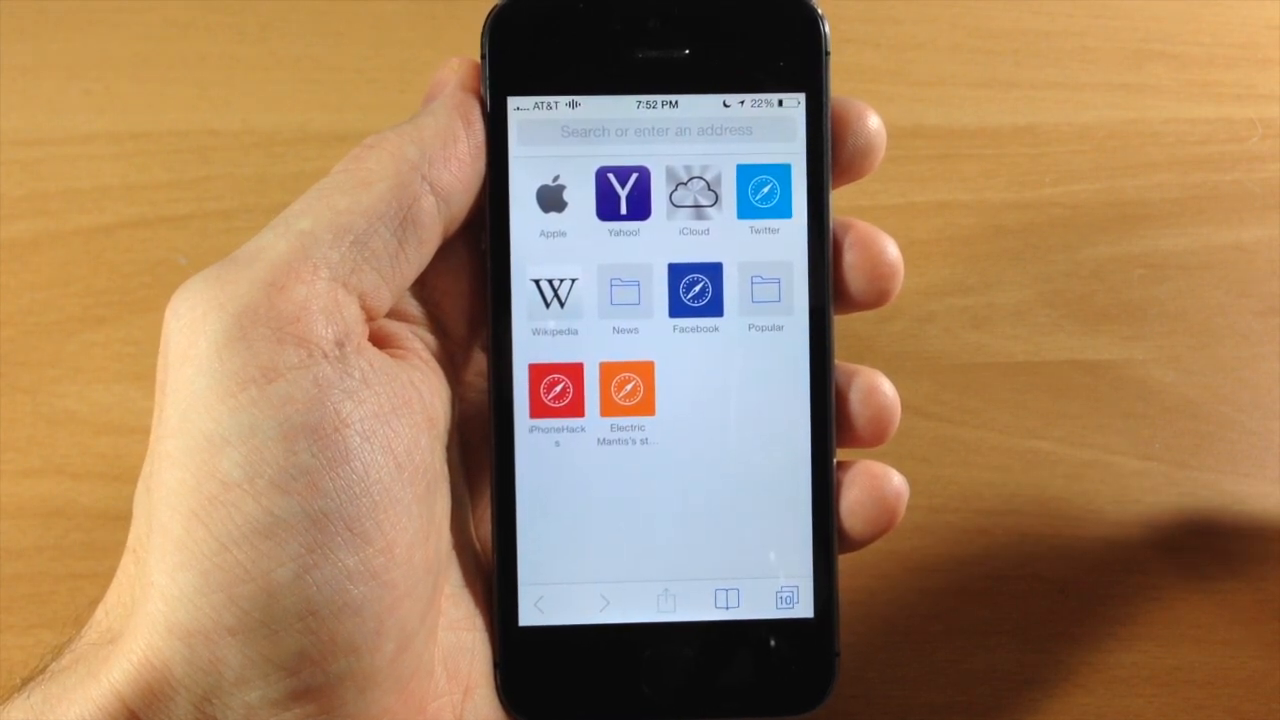
pyautogui.click(784, 600)
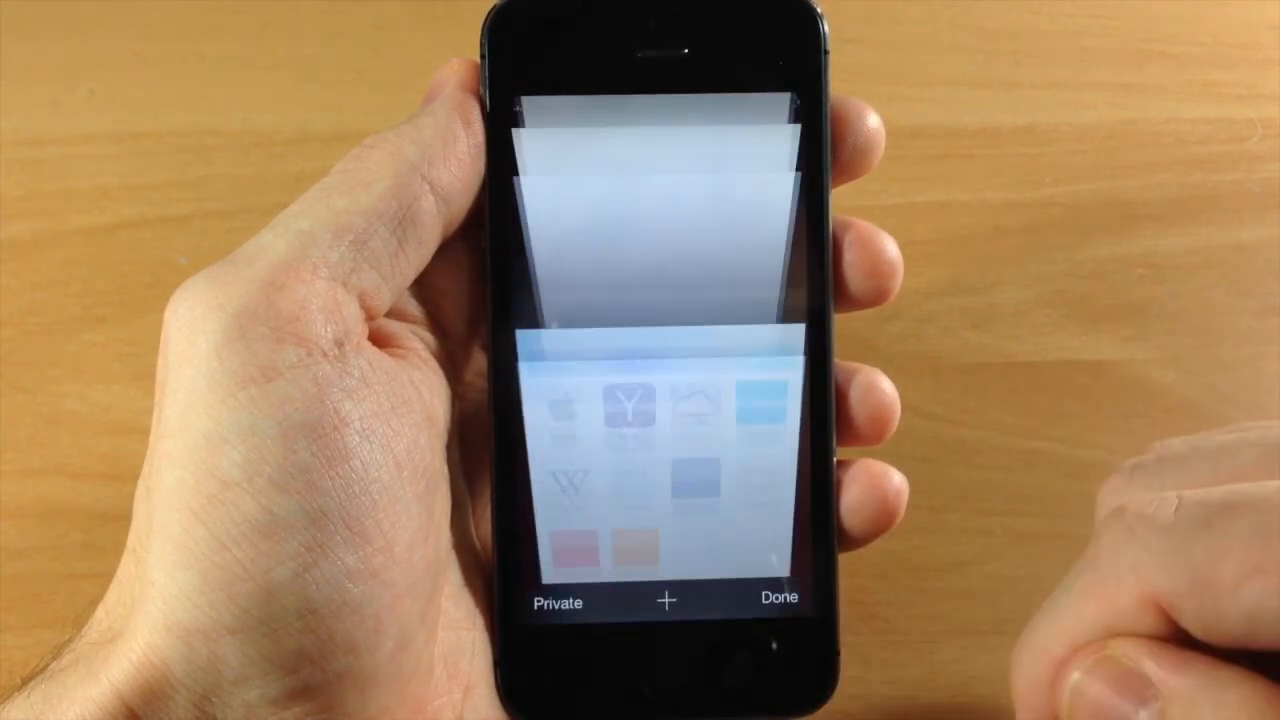